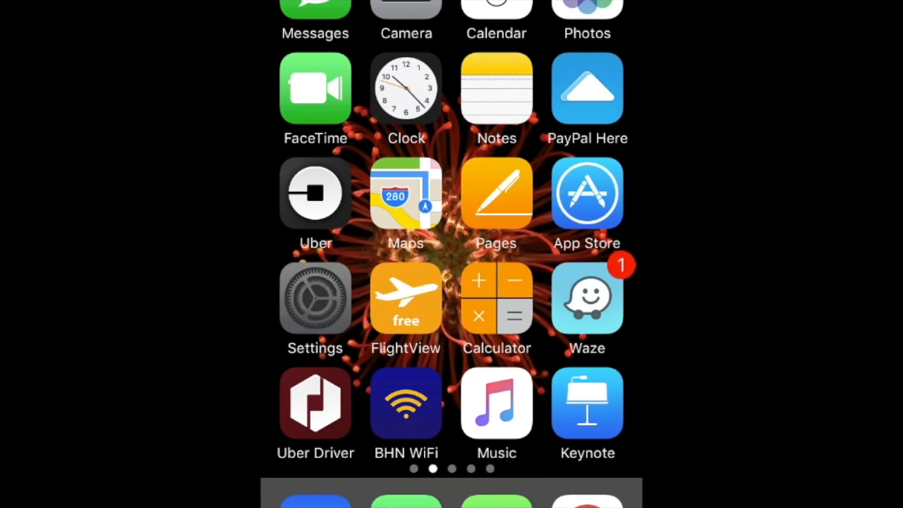
Go from the Settings app into the Apple ID account page showing iCloud storage use.
left_click(316, 296)
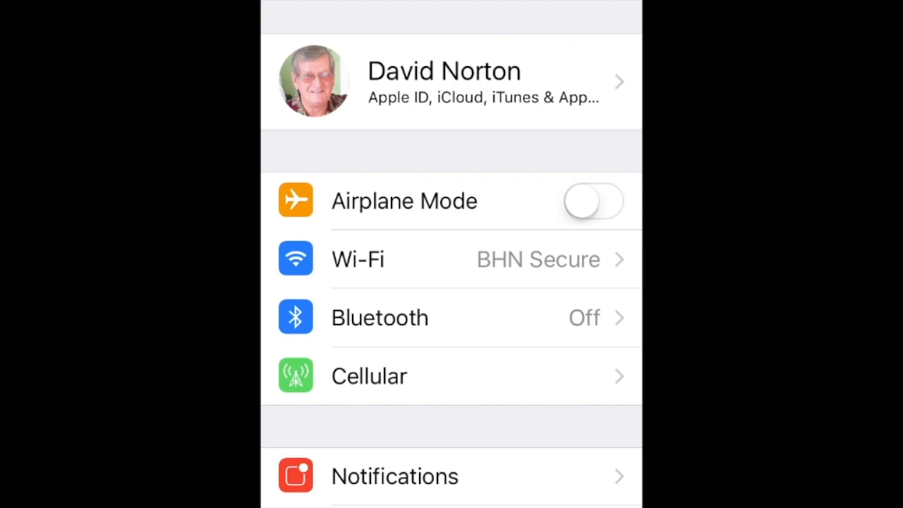
left_click(444, 80)
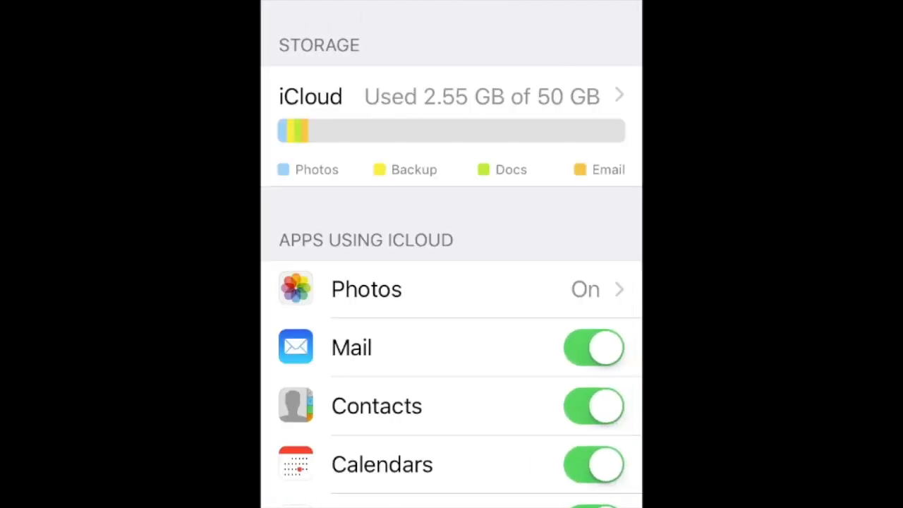
Open Photos under Apps Using iCloud, where iCloud Photo Library is on with Optimize iPhone Storage.
left_click(451, 288)
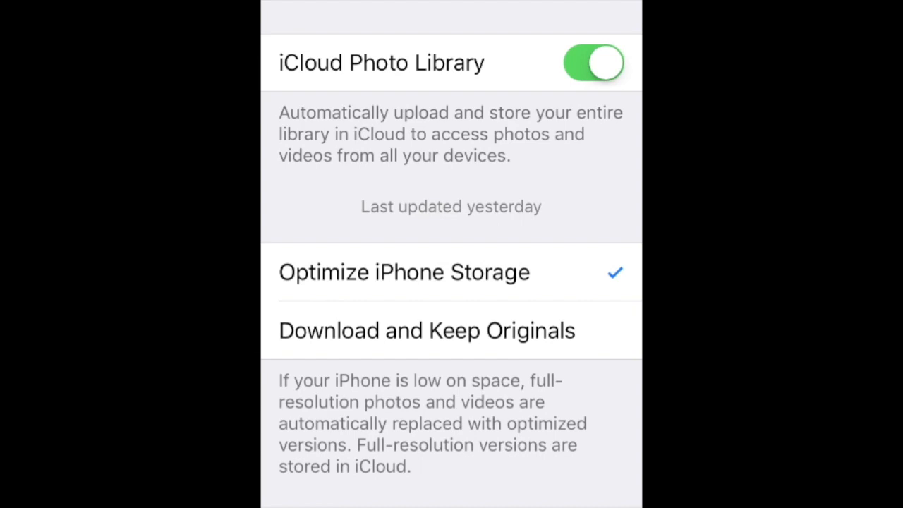
scroll("down", 3)
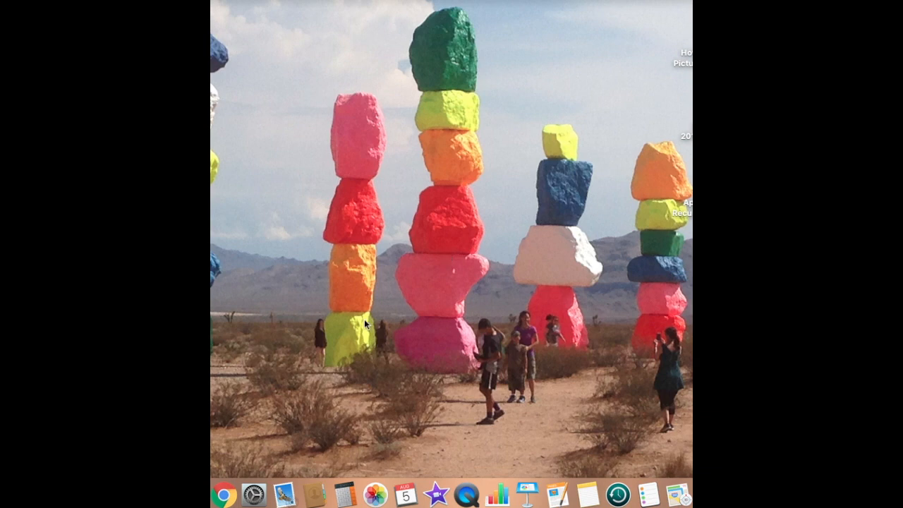
mouse_move(255, 494)
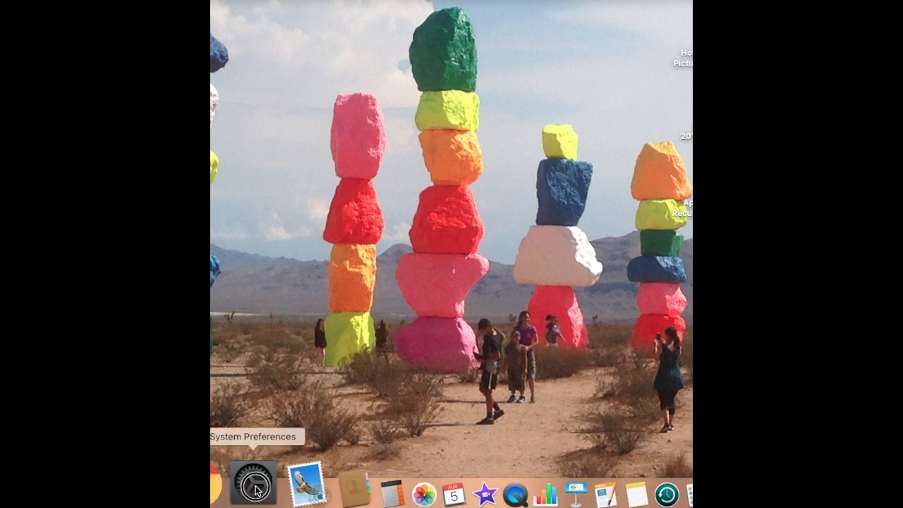
Launch System Preferences from the Dock to reach the grid of preference panes.
left_click(253, 486)
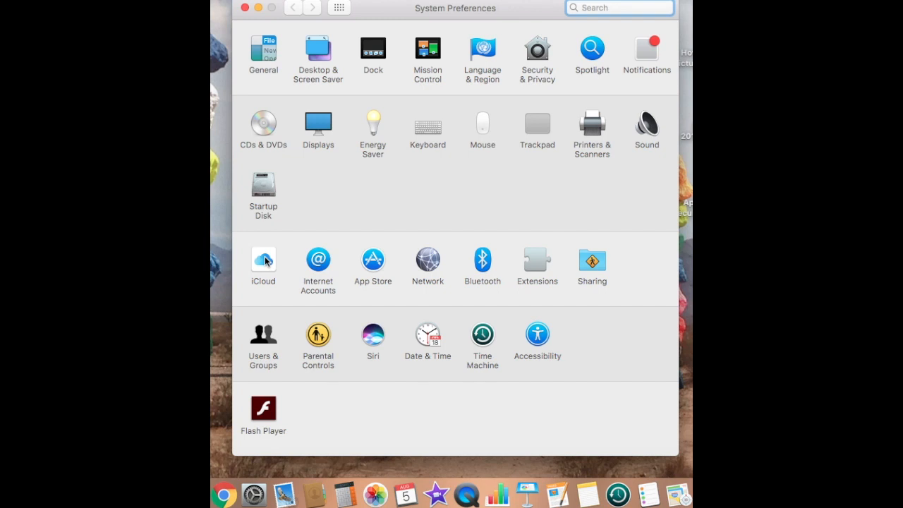
Open the iCloud pane listing iCloud Drive, Photos and Mail, and reach for the Photos Options.
left_click(262, 259)
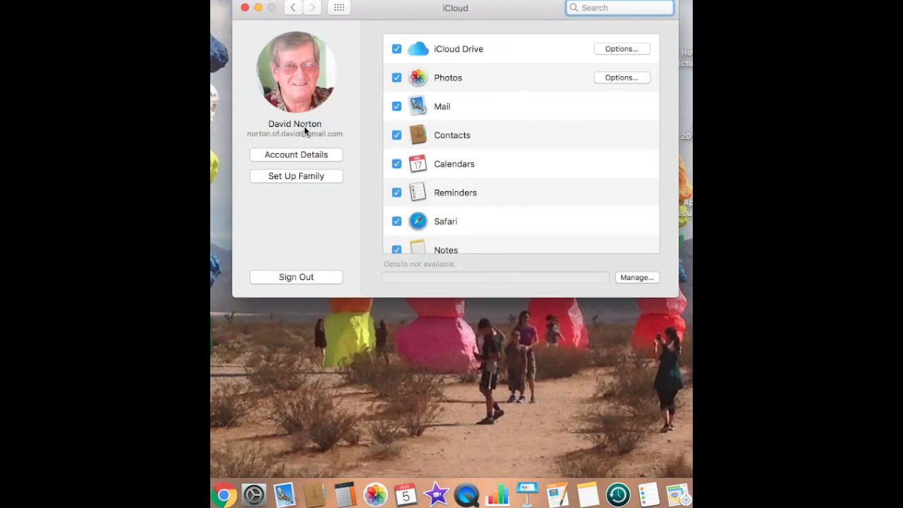
mouse_move(602, 85)
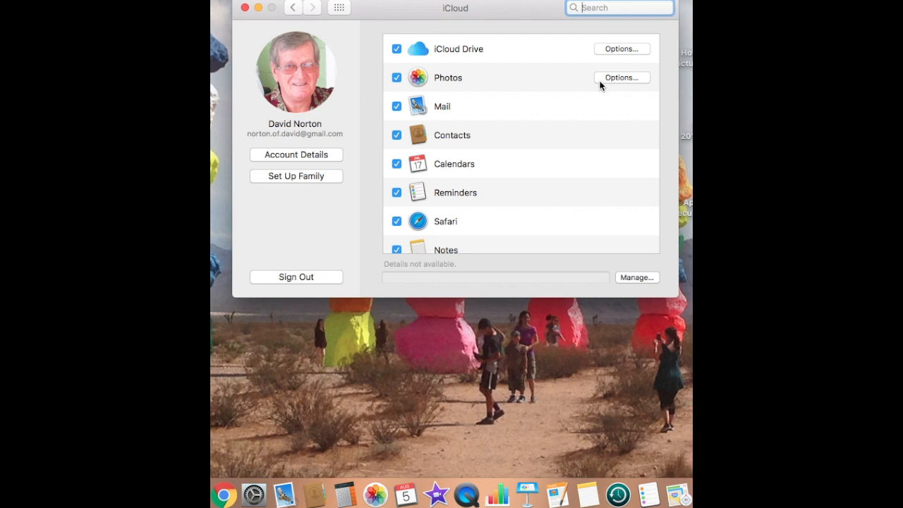
left_click(621, 78)
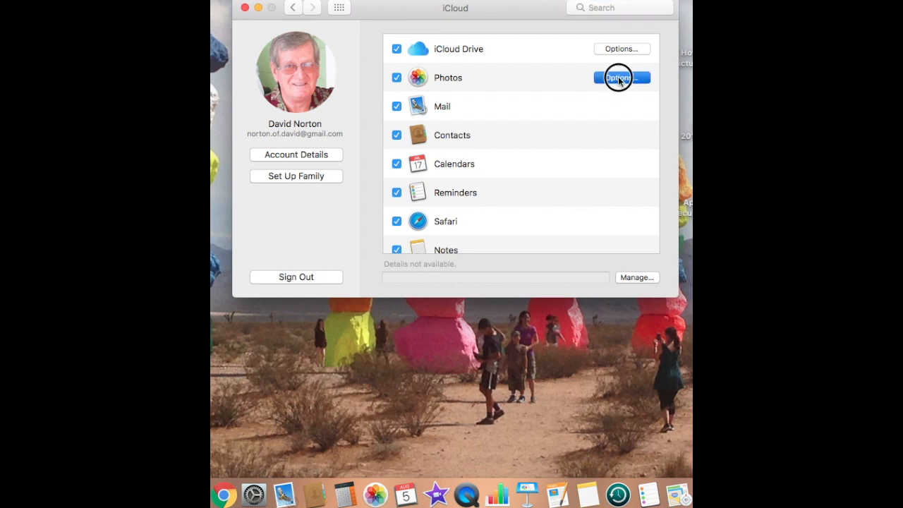
Show the Photos options sheet with iCloud Photo Library and Photo Sharing on, My Photo Stream off.
left_click(620, 78)
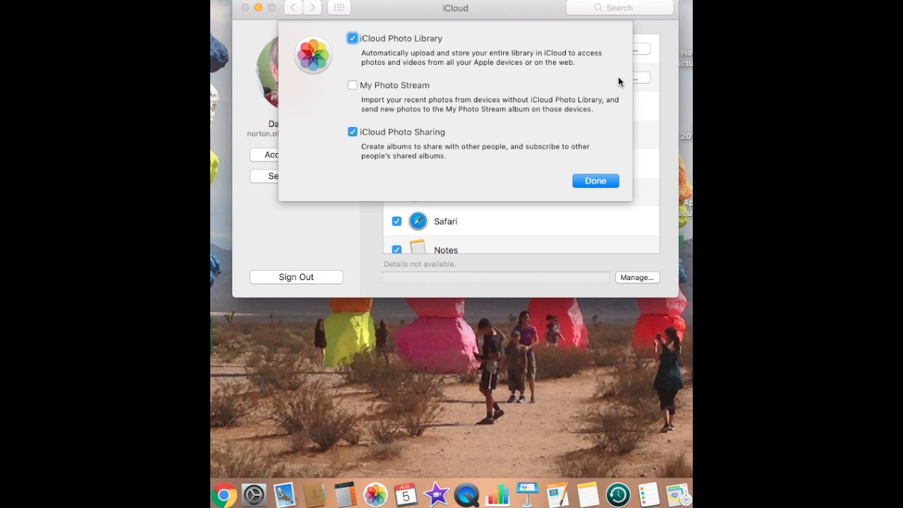
mouse_move(623, 68)
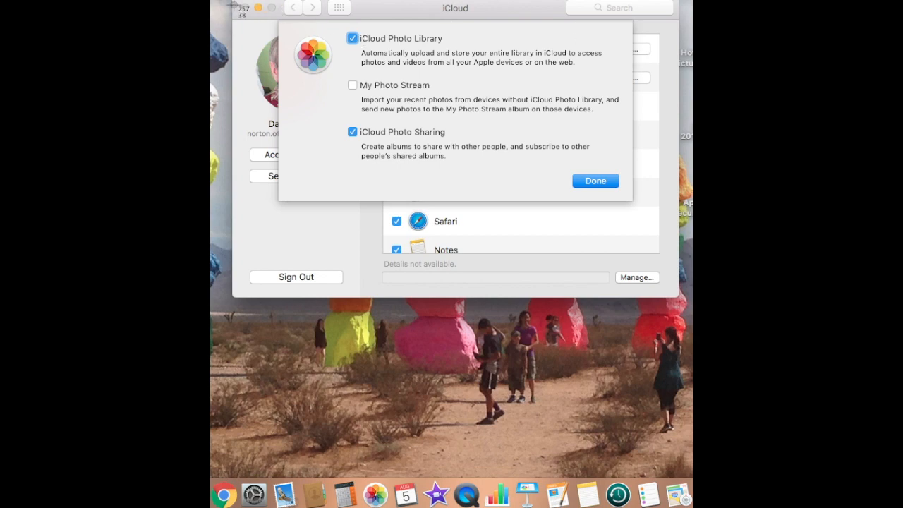
mouse_move(618, 82)
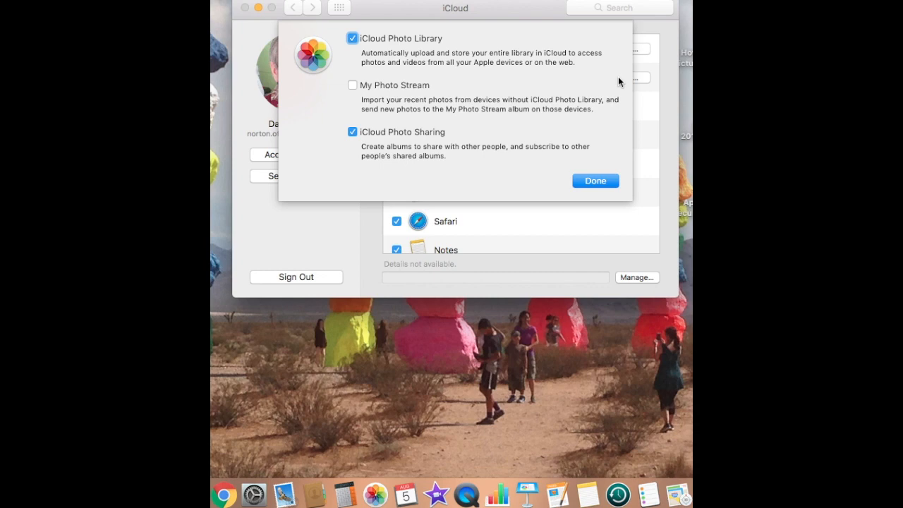
mouse_move(619, 66)
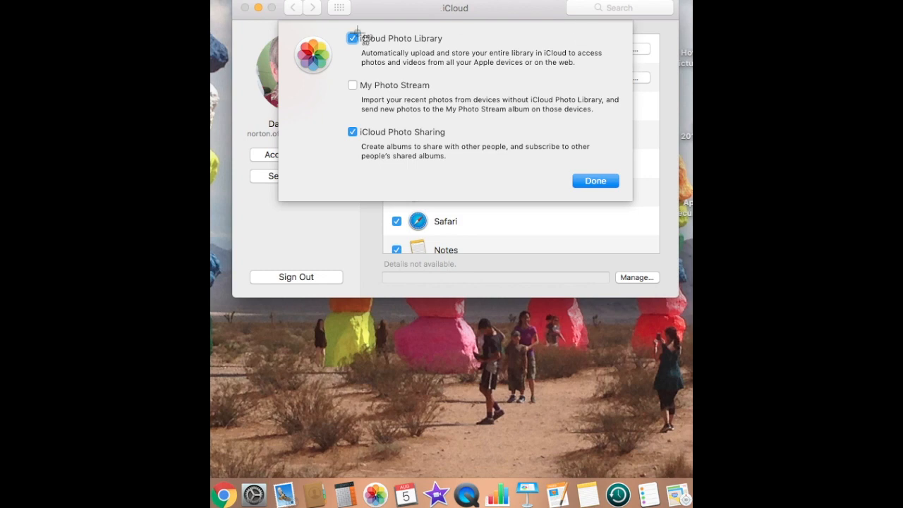
mouse_move(620, 79)
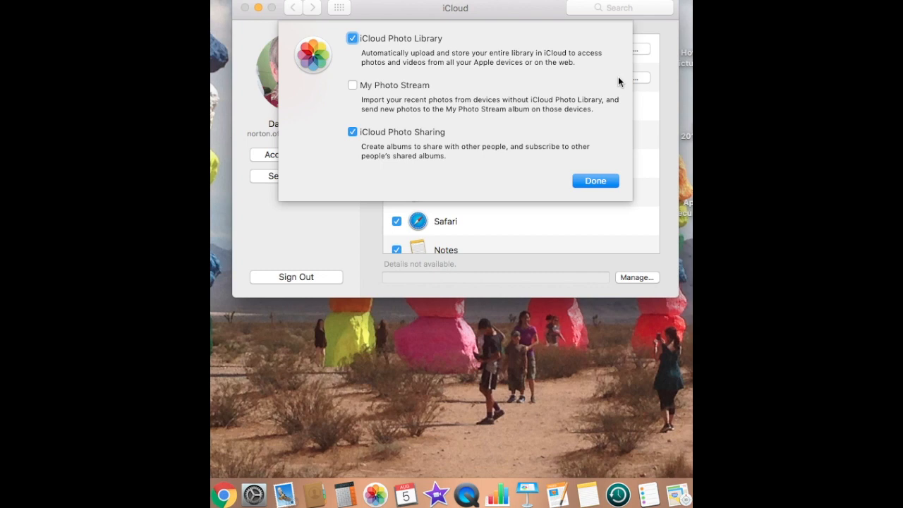
mouse_move(620, 68)
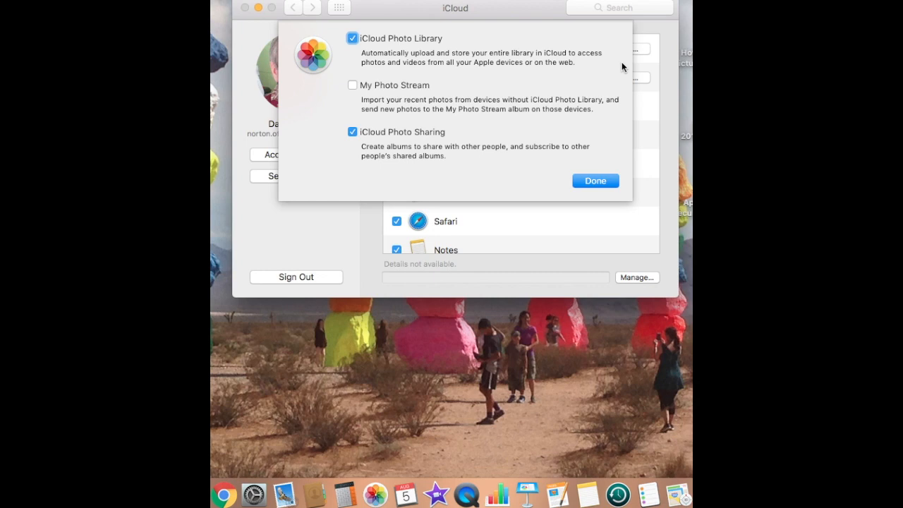
mouse_move(624, 64)
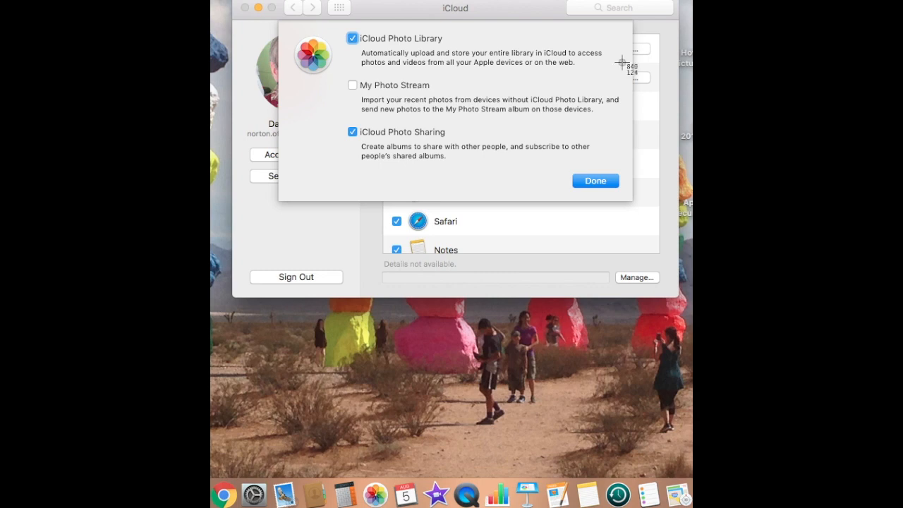
mouse_move(219, 7)
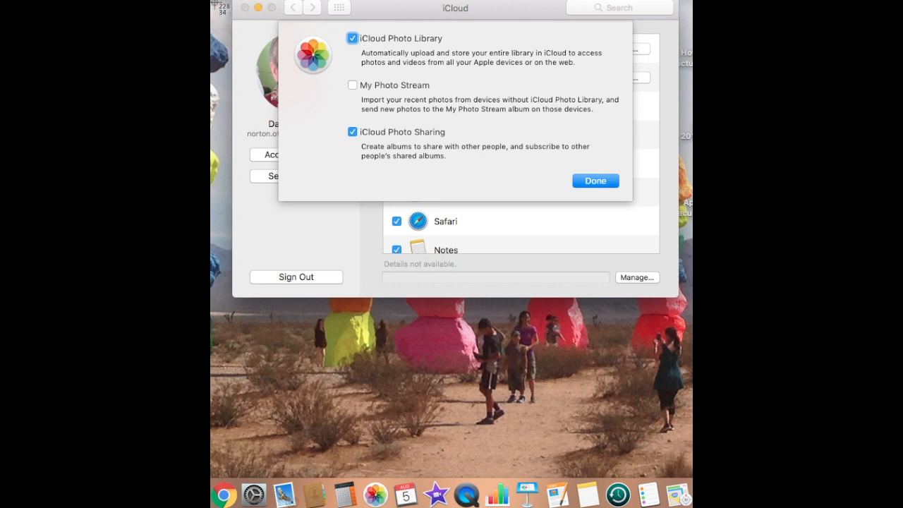
mouse_move(620, 79)
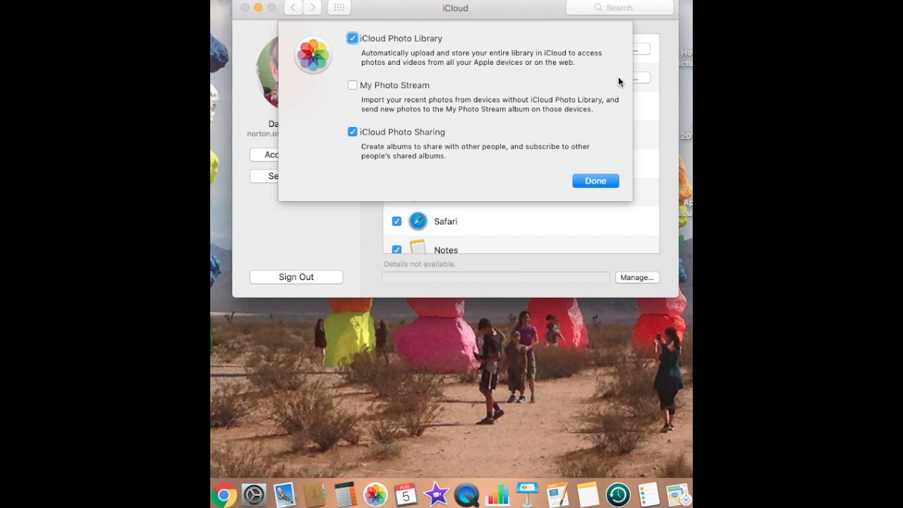
mouse_move(619, 68)
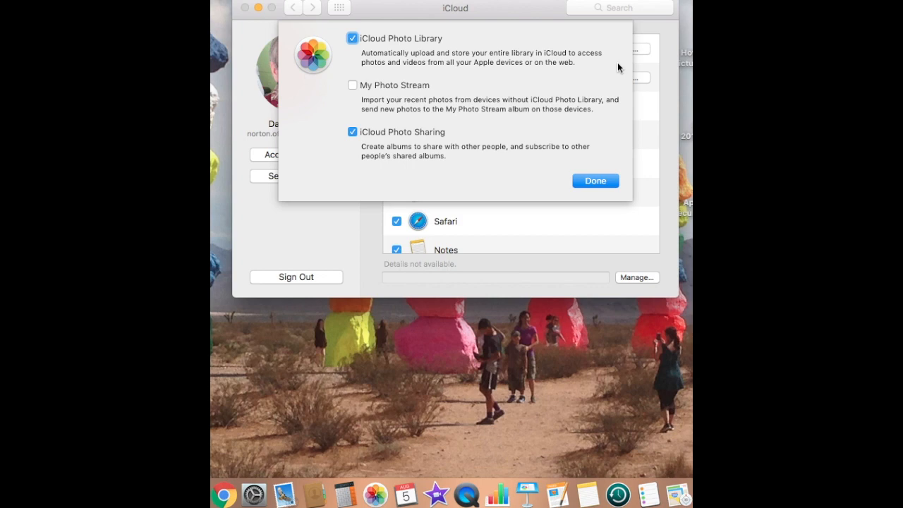
mouse_move(622, 66)
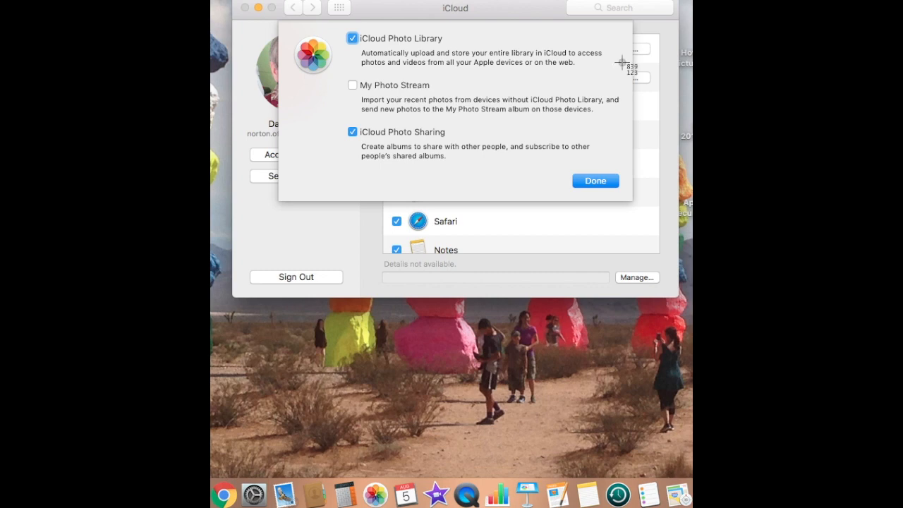
mouse_move(217, 8)
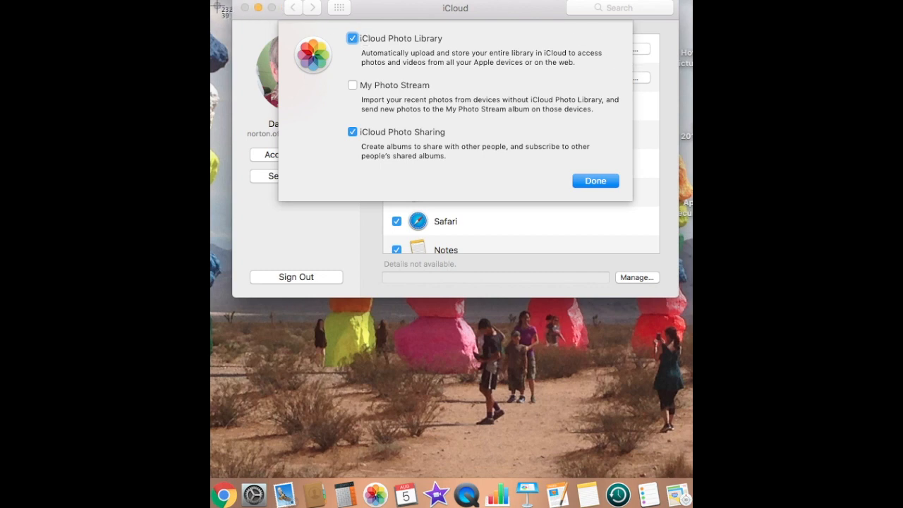
mouse_move(620, 82)
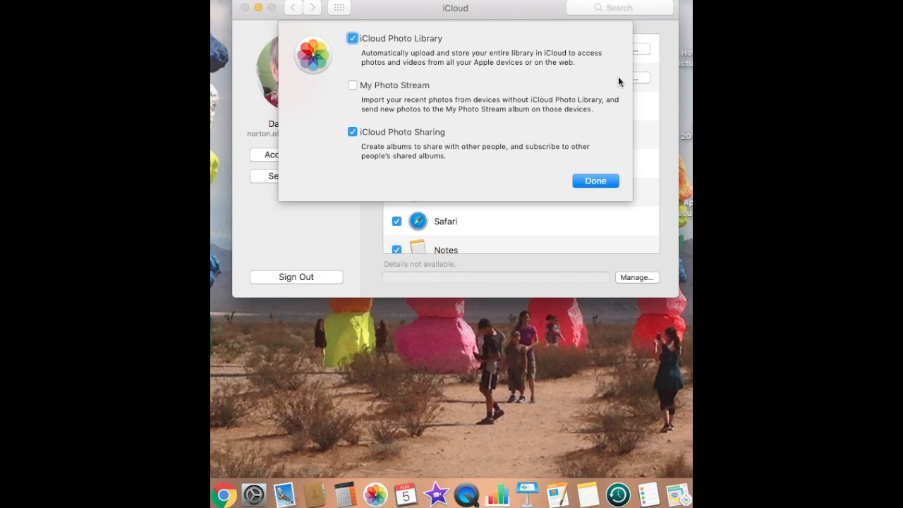